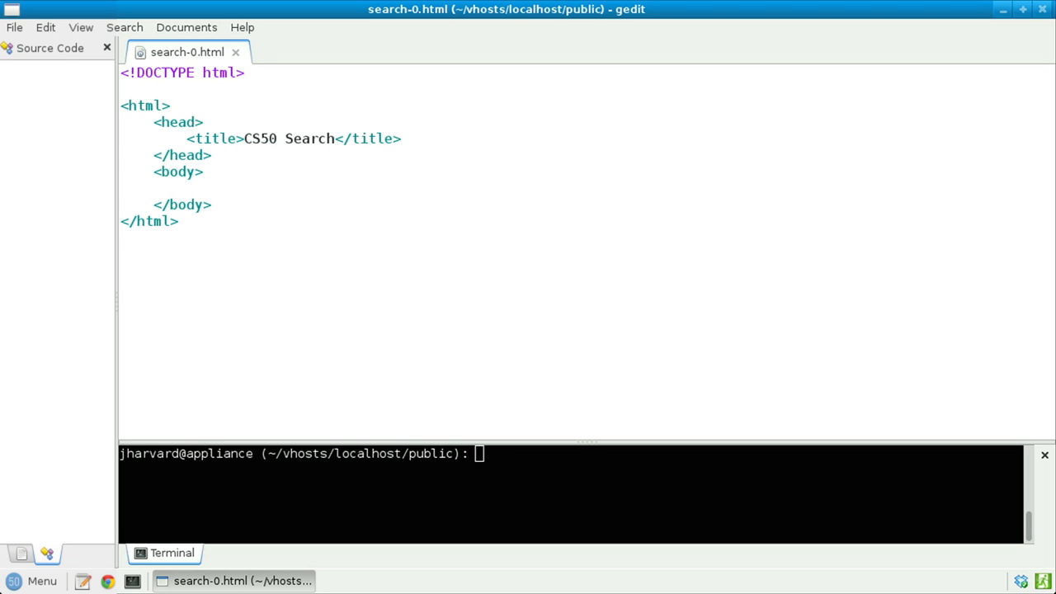
Add an <h1>CS50 Search</h1> heading and an empty <form></form> inside the body
{"action": "type", "text": "<h1>CS50"}
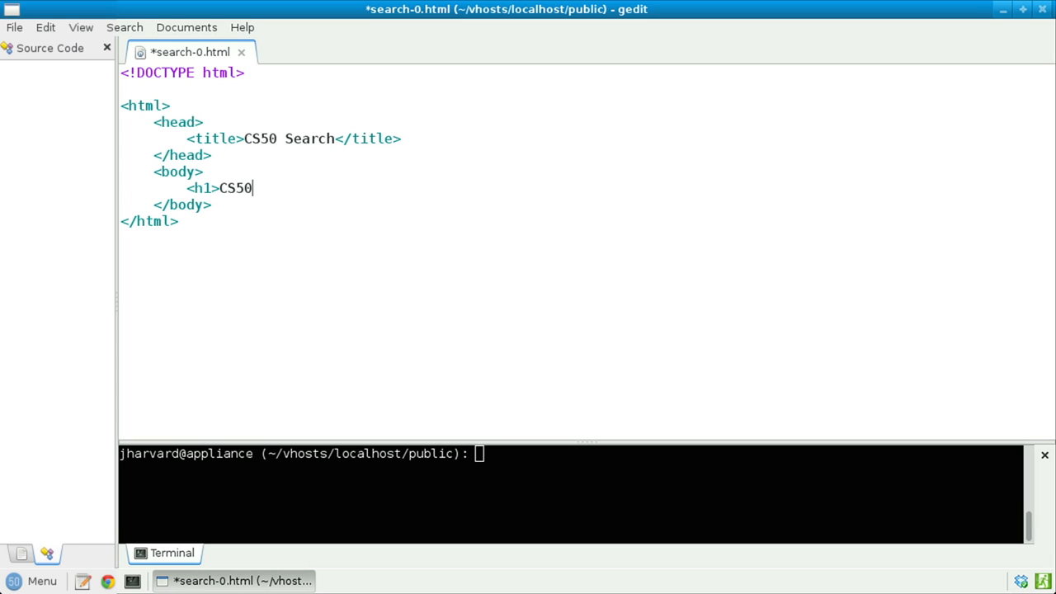
{"action": "type", "text": "Search</h1>"}
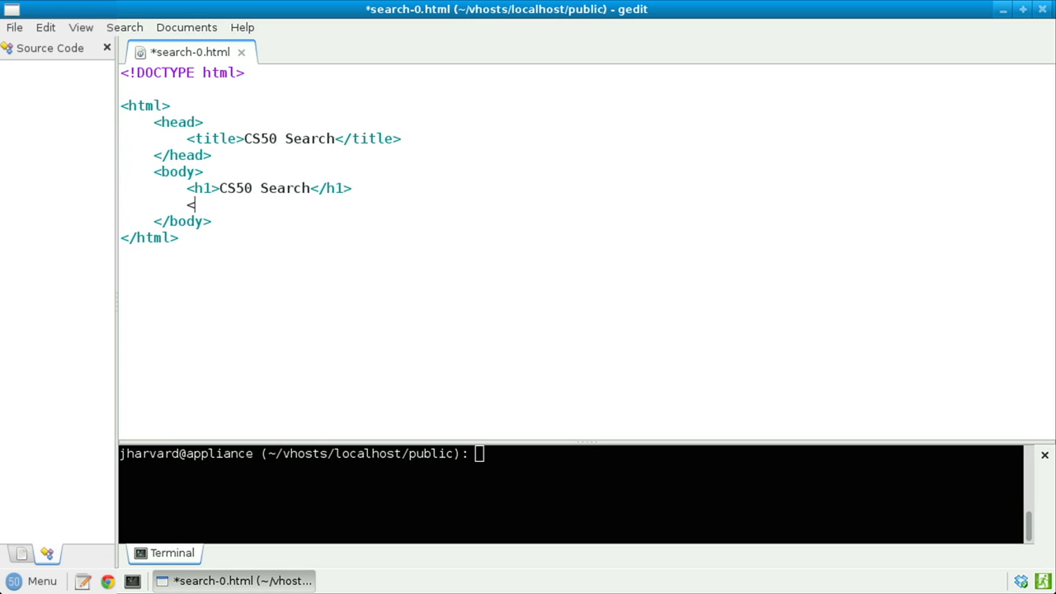
{"action": "type", "text": "<form>"}
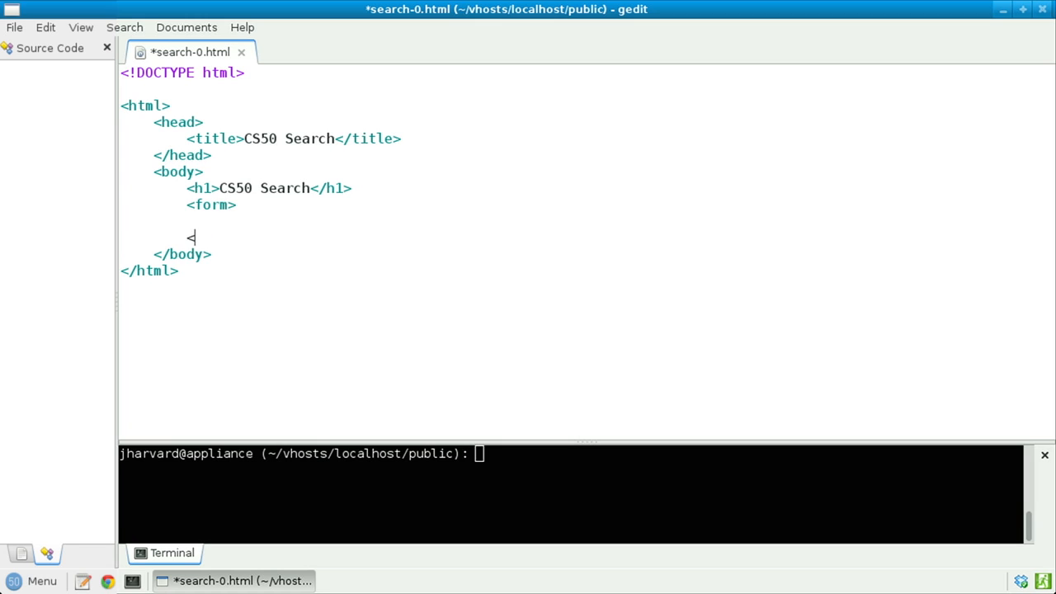
{"action": "type", "text": "/form>"}
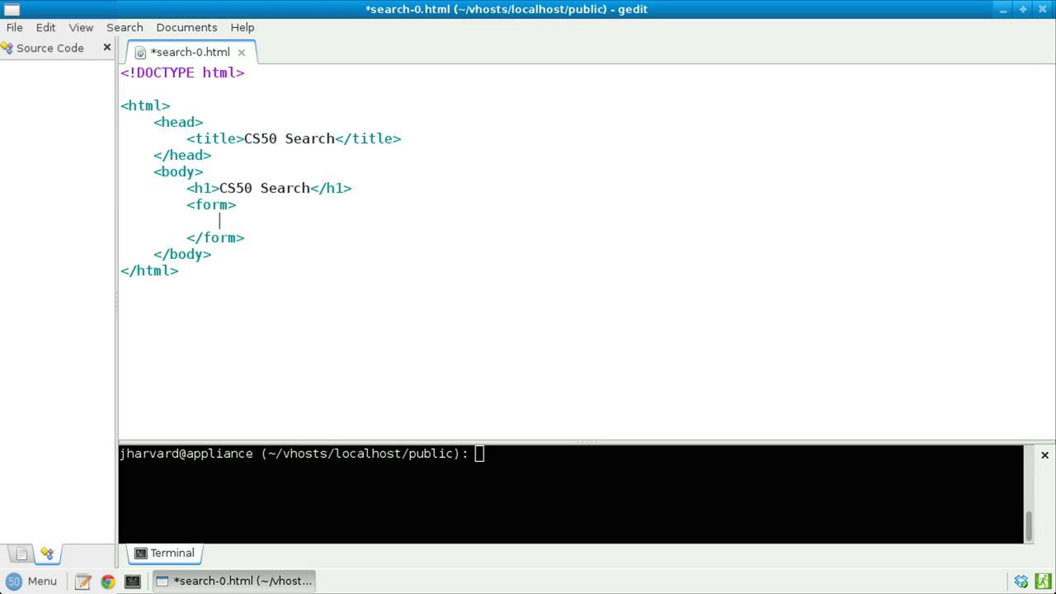
Inside the form add <input name="q" type="text"/> followed by a <br/> line break
{"action": "type", "text": "<input"}
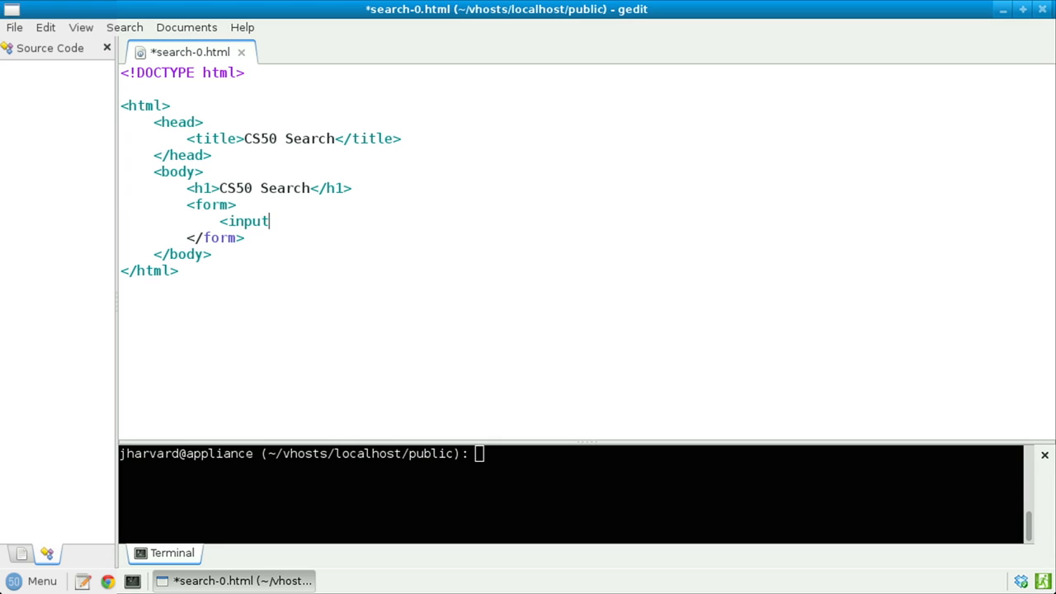
{"action": "type", "text": "name=\"q"}
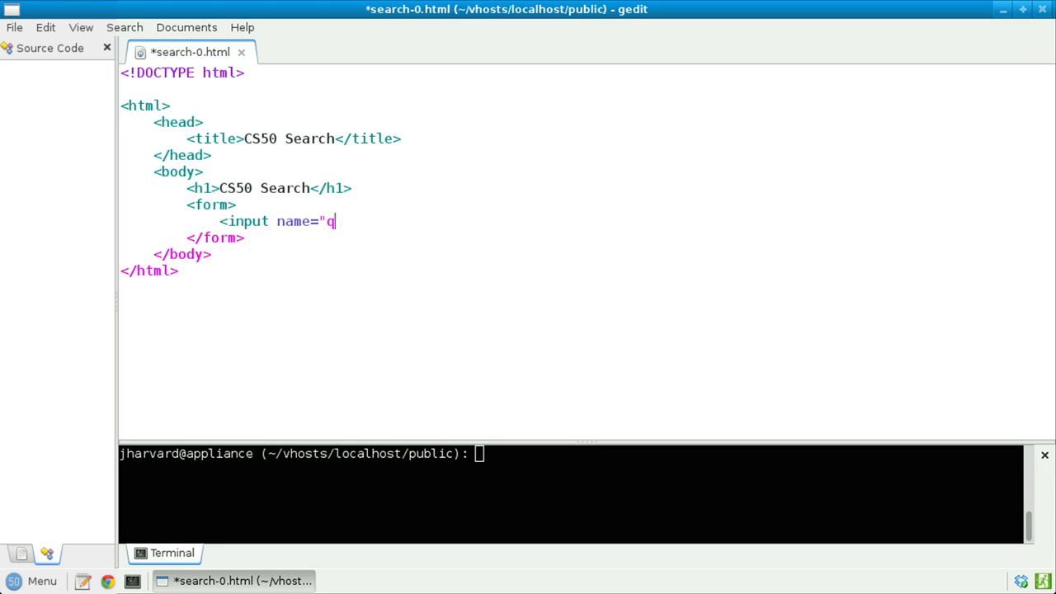
{"action": "type", "text": "\" type="}
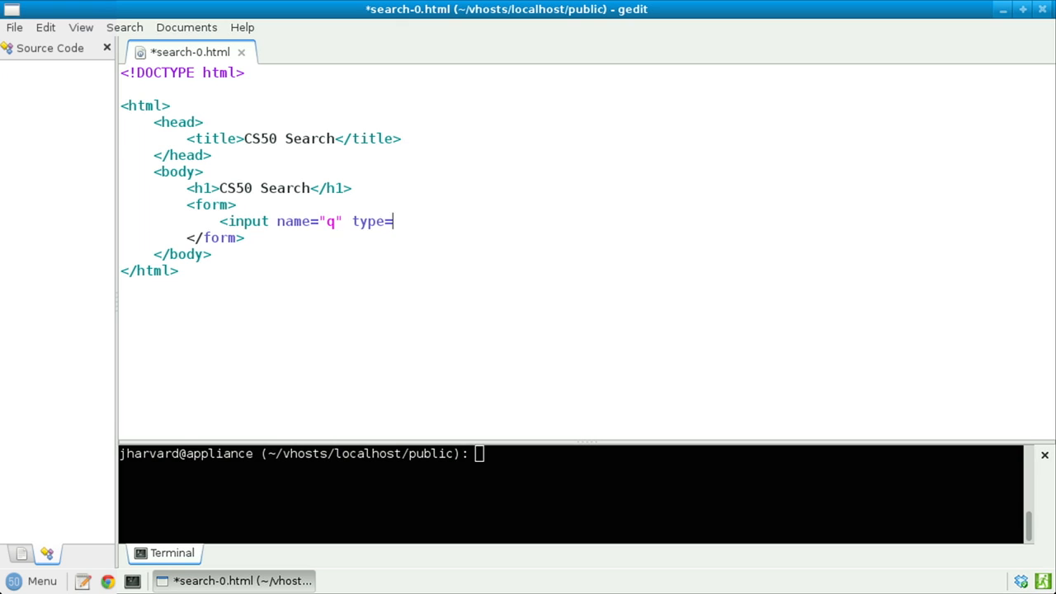
{"action": "type", "text": "\"text\"/>"}
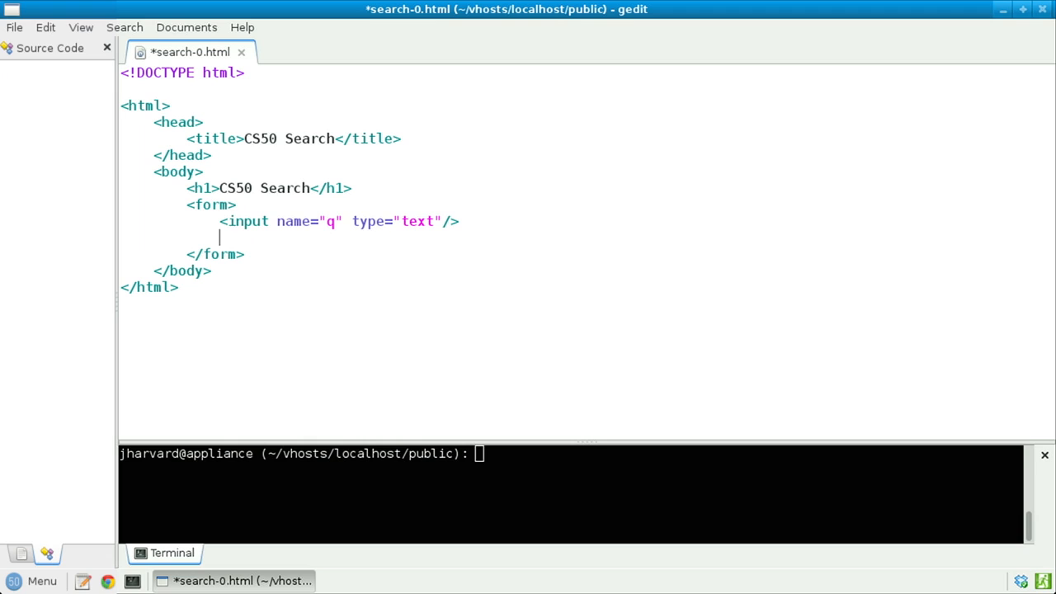
{"action": "type", "text": "<br/>"}
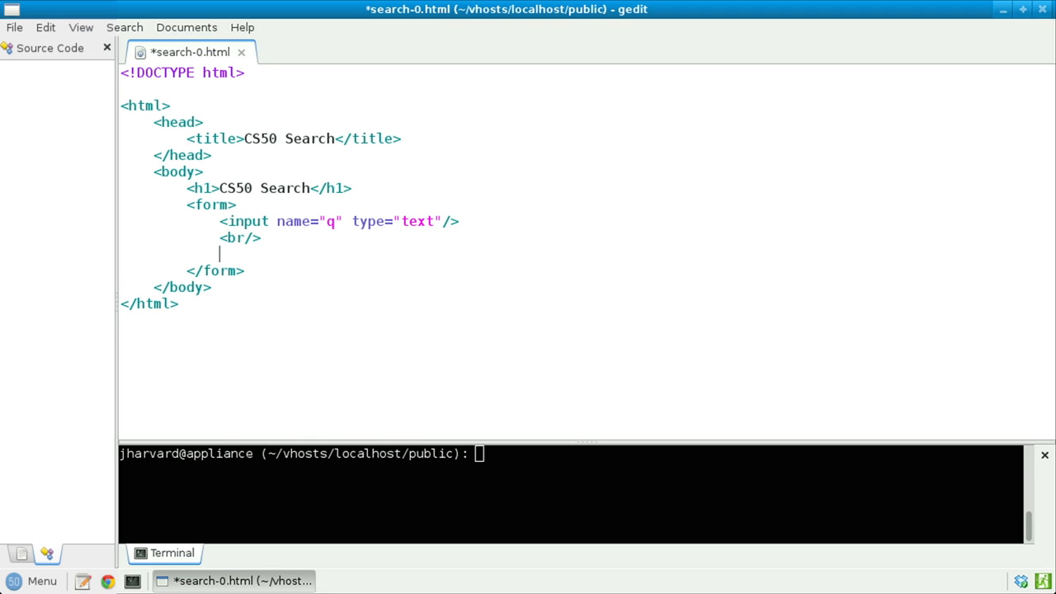
Add a submit button <input type="submit" value="CS50 Search"/> to the form
{"action": "type", "text": "<input"}
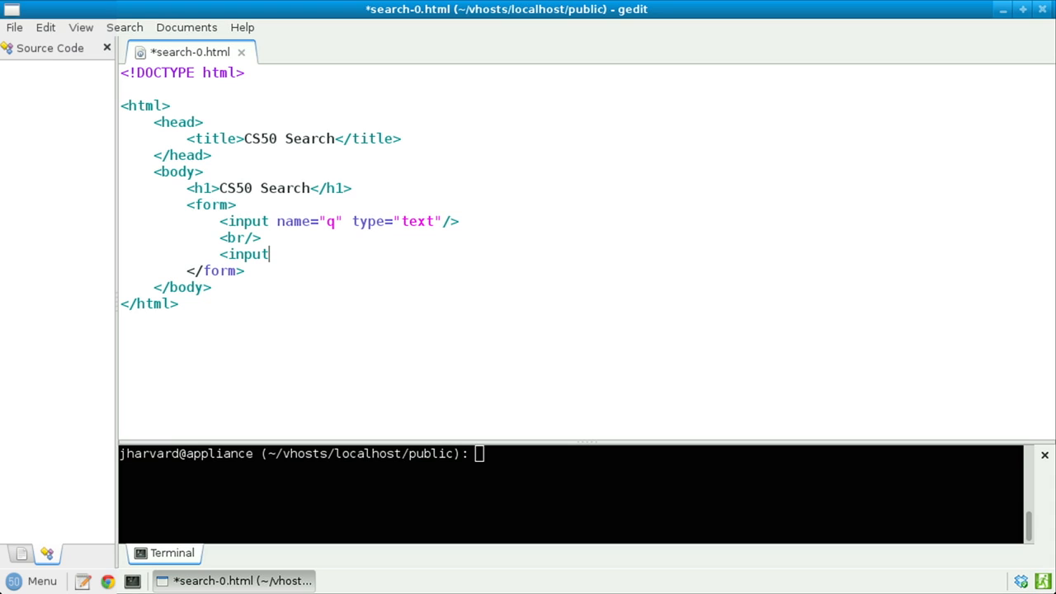
{"action": "type", "text": "type=\"submi"}
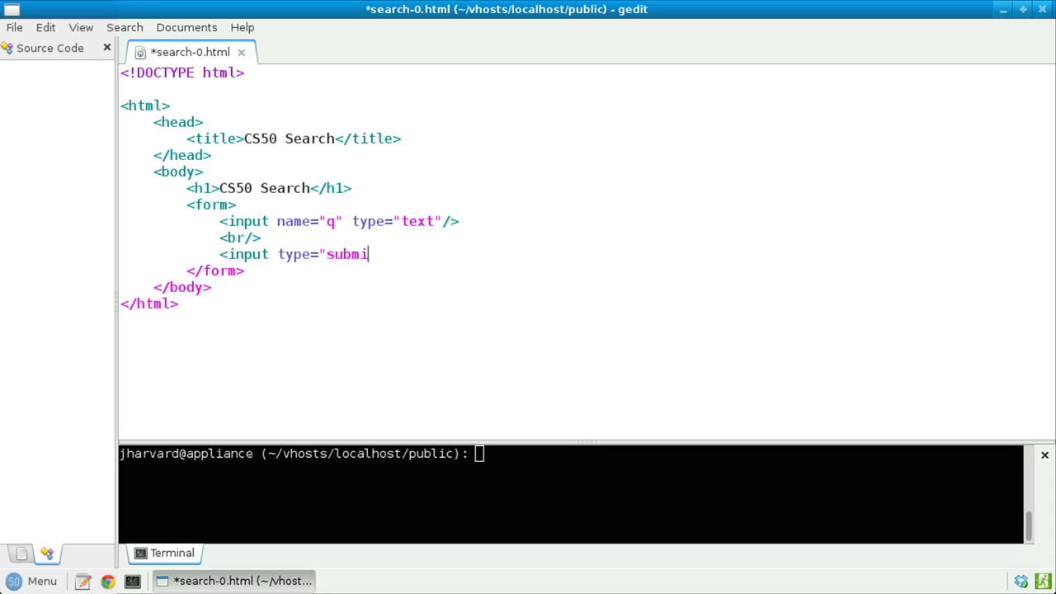
{"action": "type", "text": "t\""}
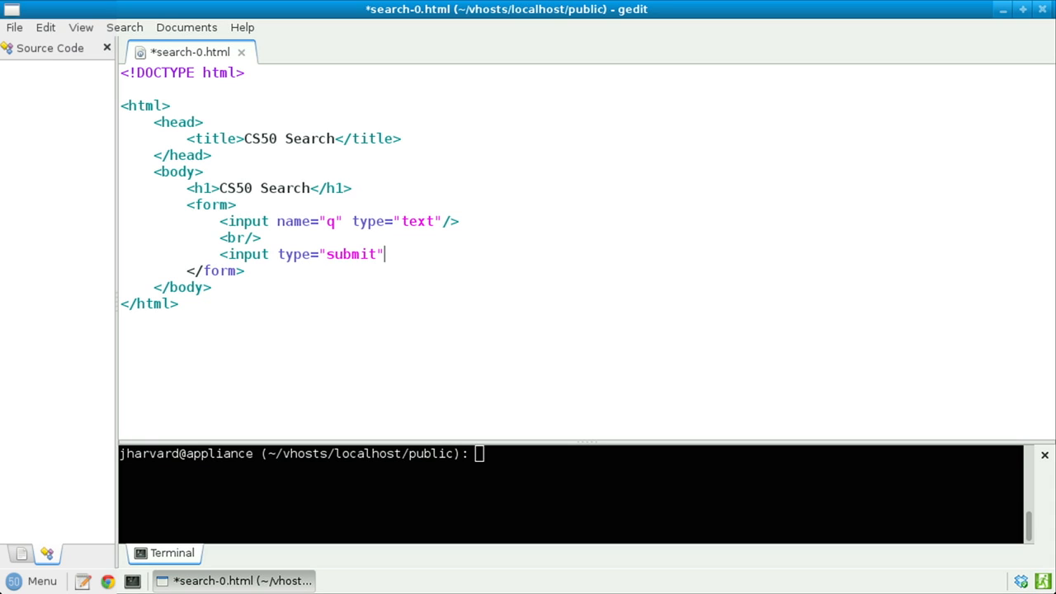
{"action": "type", "text": "value"}
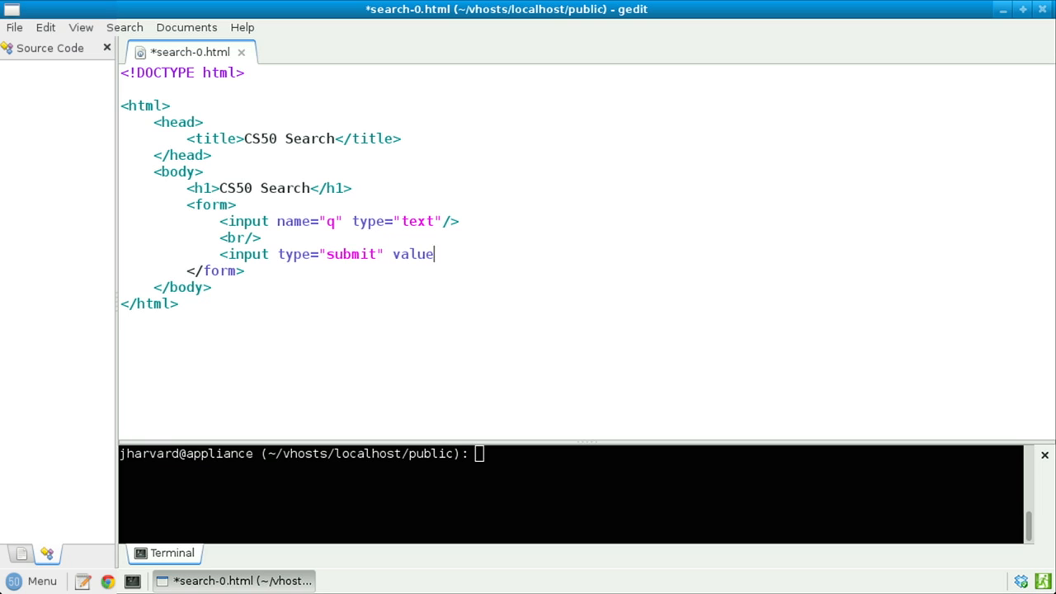
{"action": "type", "text": "=\"CS50 S"}
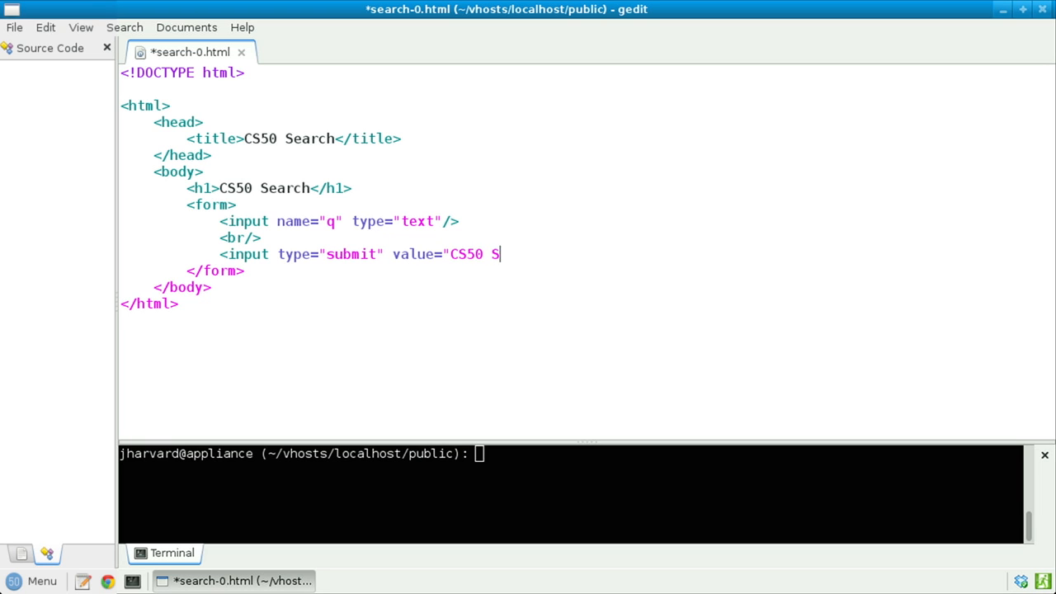
{"action": "type", "text": "earch\"/>"}
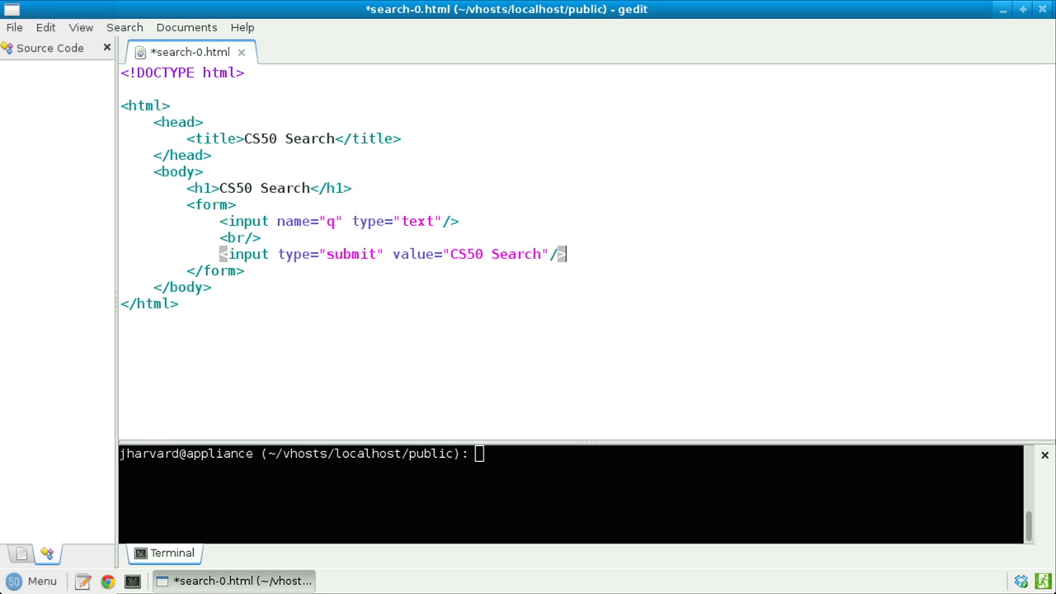
{"action": "type", "text": "act"}
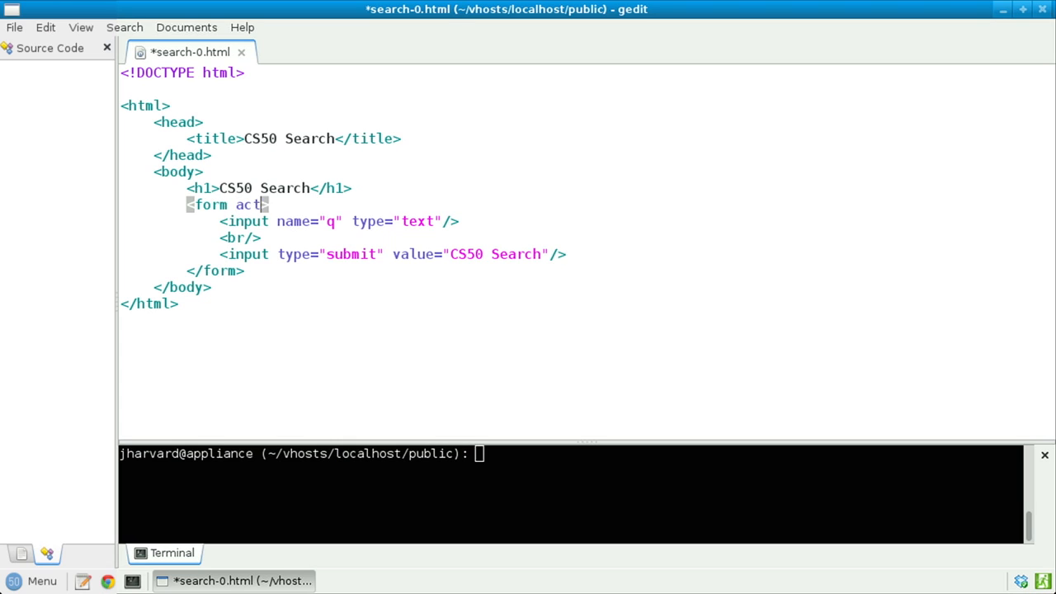
{"action": "type", "text": "ion=\"\""}
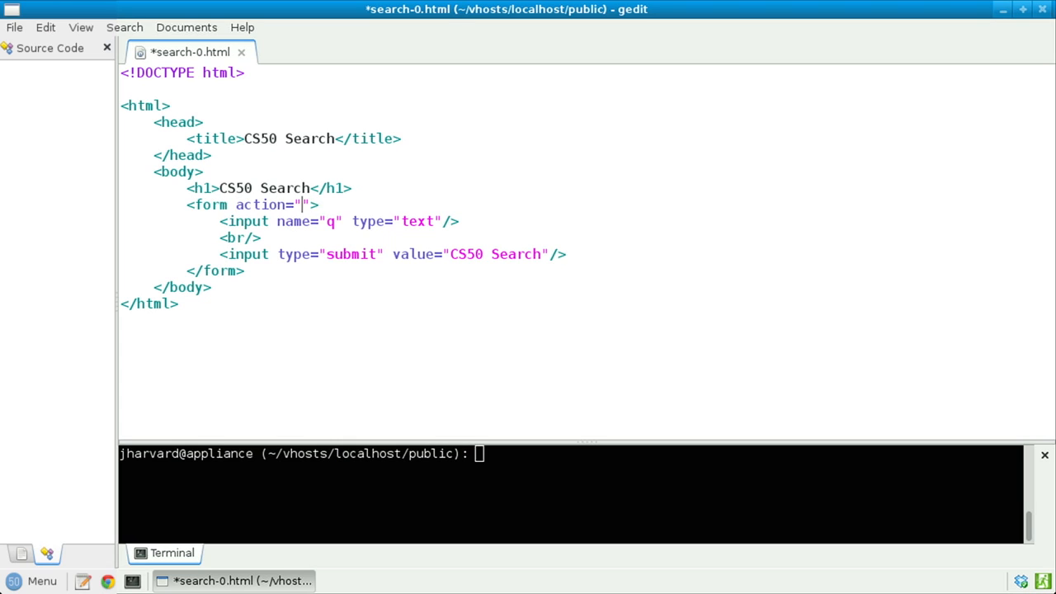
{"action": "type", "text": "https:"}
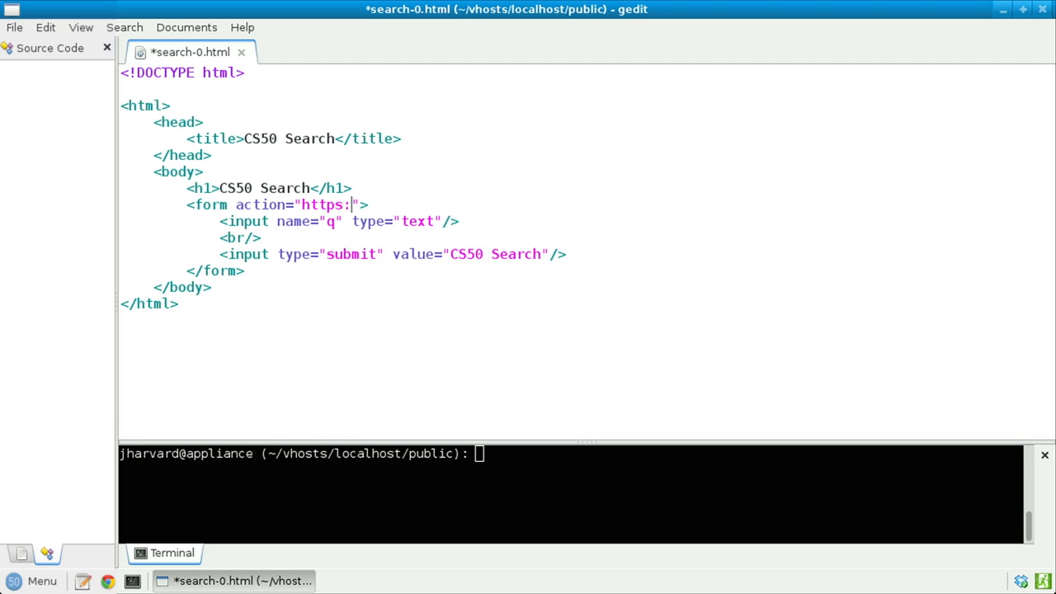
{"action": "type", "text": "//www."}
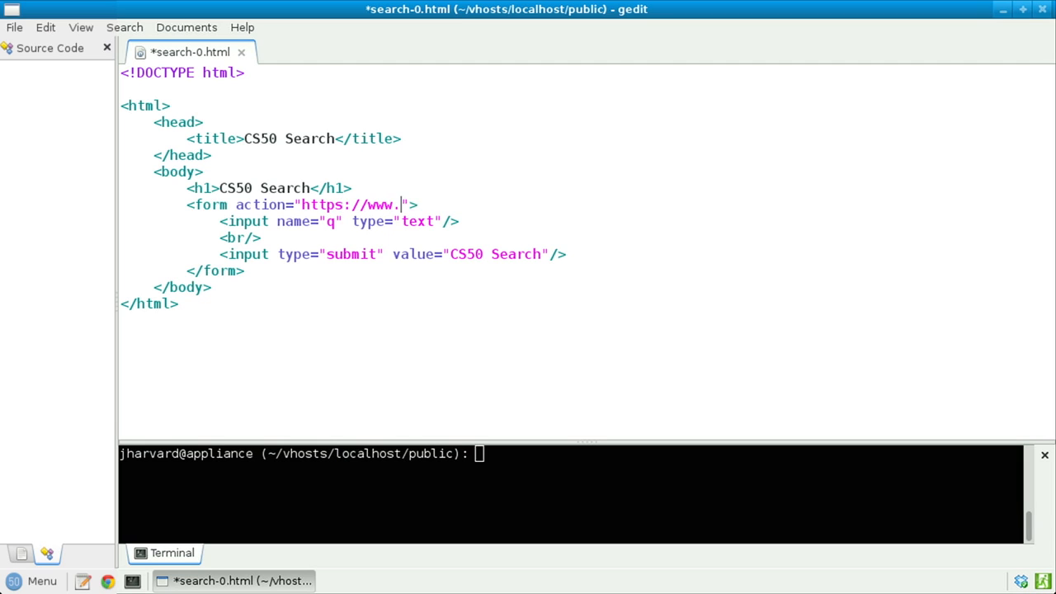
{"action": "type", "text": "google.com/sea"}
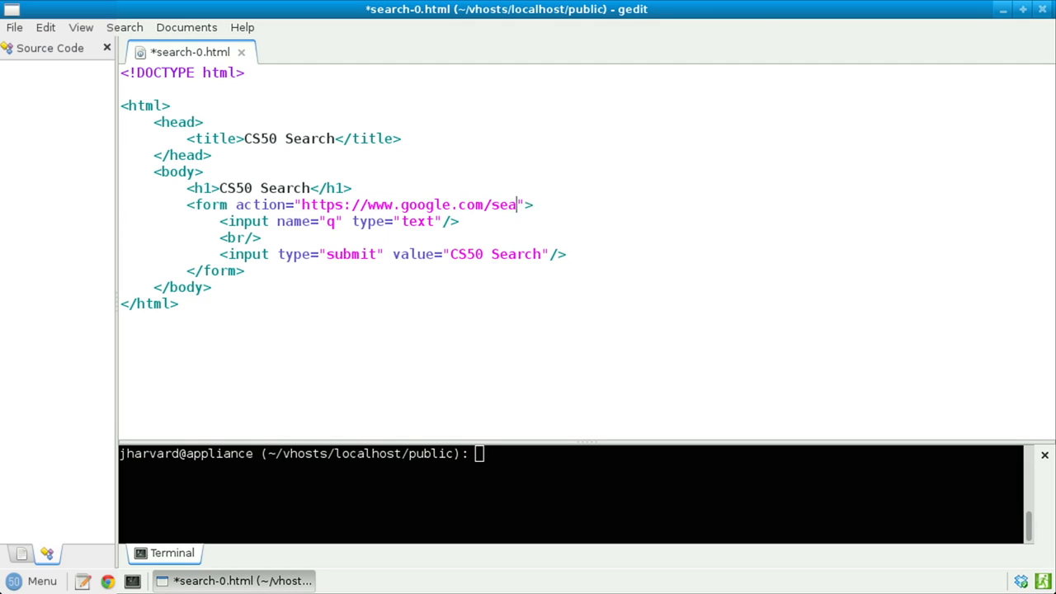
{"action": "type", "text": "rch\" method=\"get"}
{"action": "left_click", "coordinate": [571, 453]}
{"action": "type", "text": "chmod"}
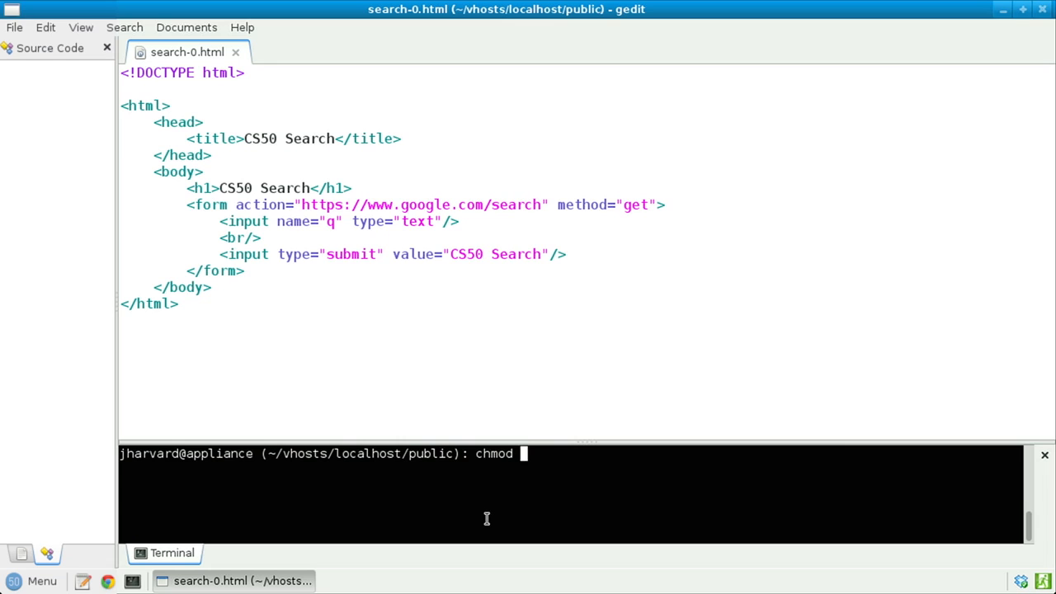
Run chmod a+r search-0.html to make the page world-readable
{"action": "type", "text": "a+r search-0"}
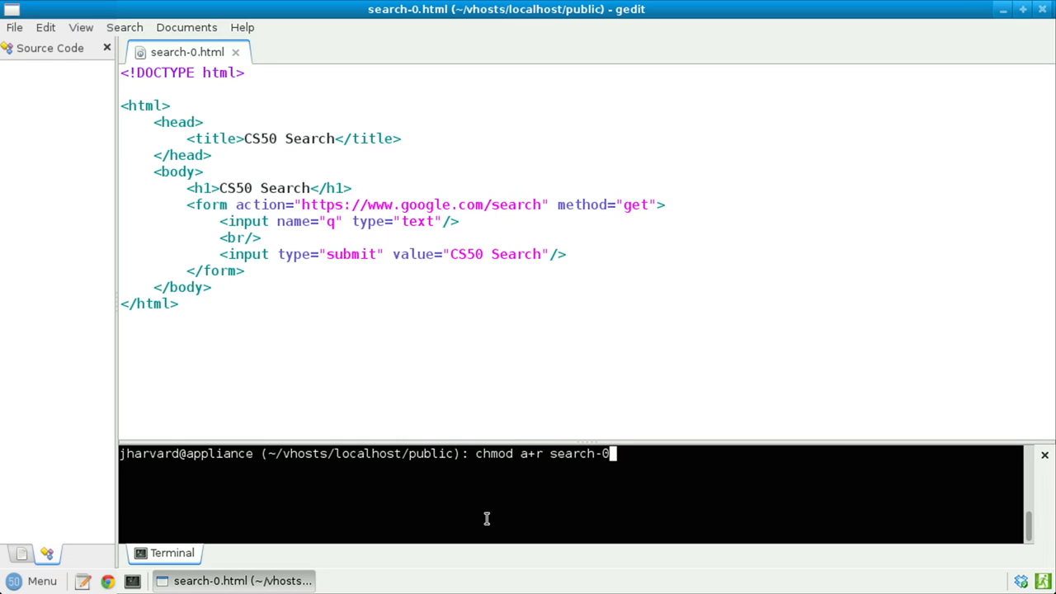
{"action": "key", "text": "Return"}
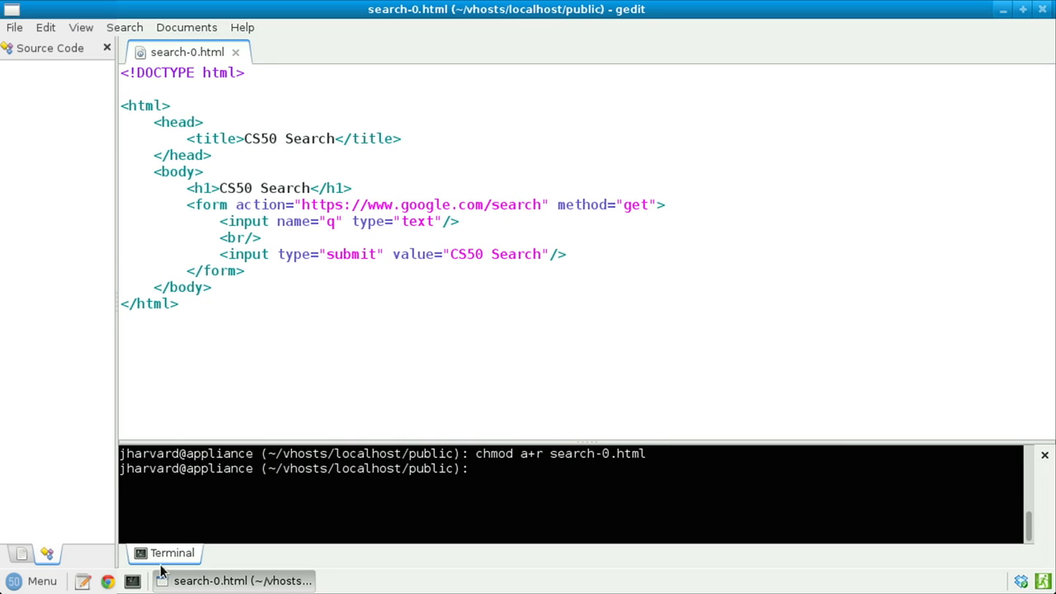
{"action": "left_click", "coordinate": [106, 581]}
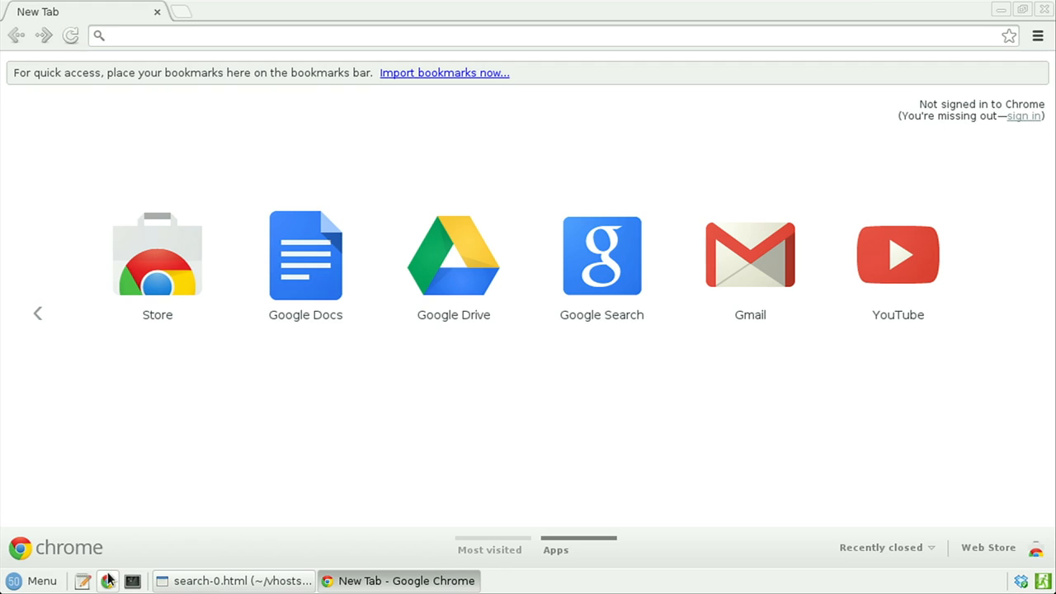
{"action": "type", "text": "http://localhost"}
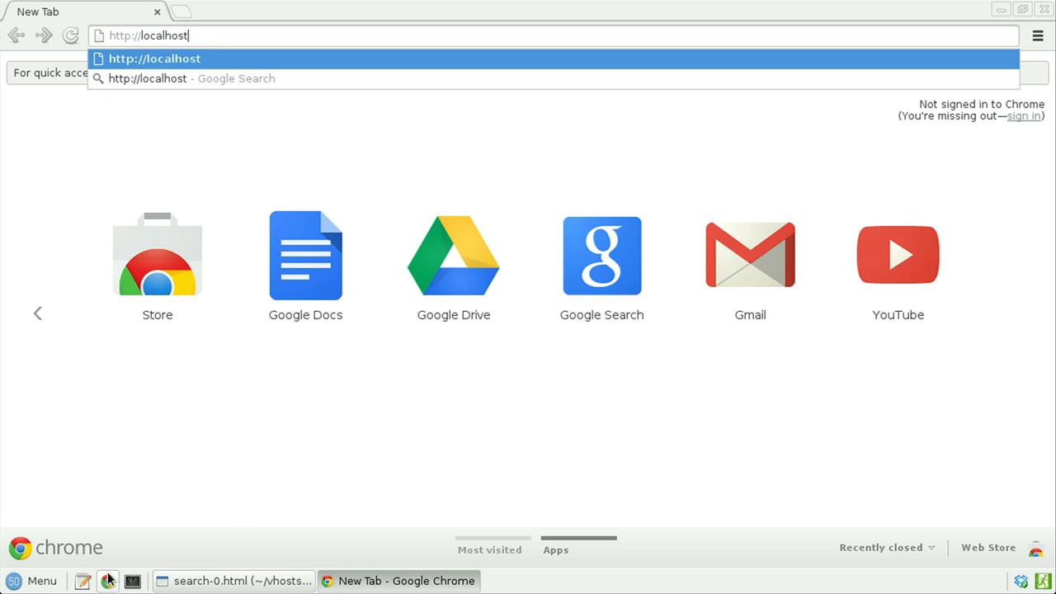
{"action": "type", "text": "/search-0.html"}
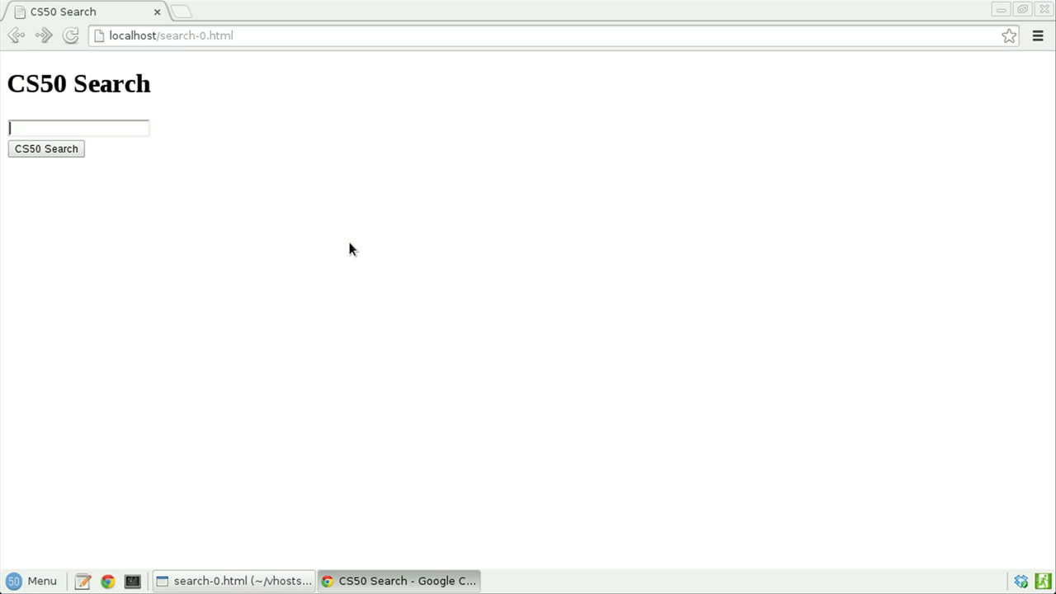
Search for cats from the form, reaching Google's results, and zoom the page in
{"action": "left_click", "coordinate": [46, 148]}
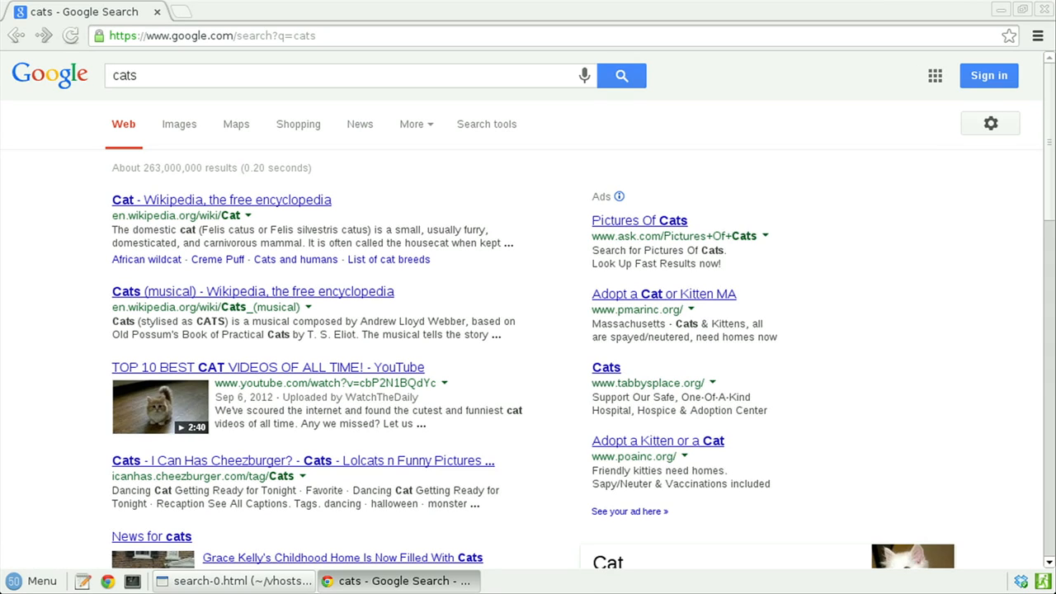
{"action": "mouse_move", "coordinate": [7, 25]}
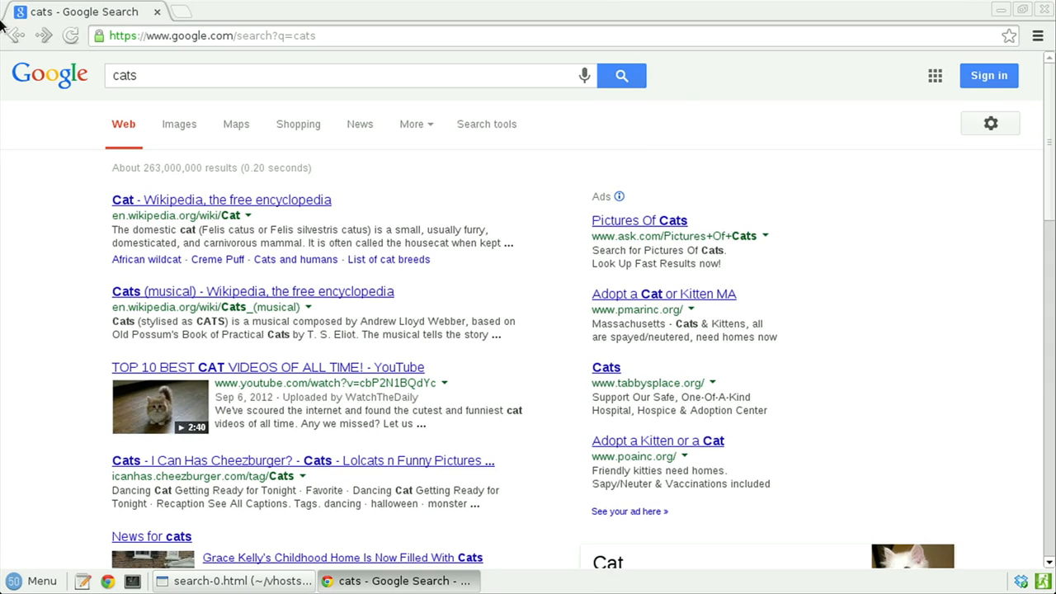
{"action": "key", "text": "ctrl+plus"}
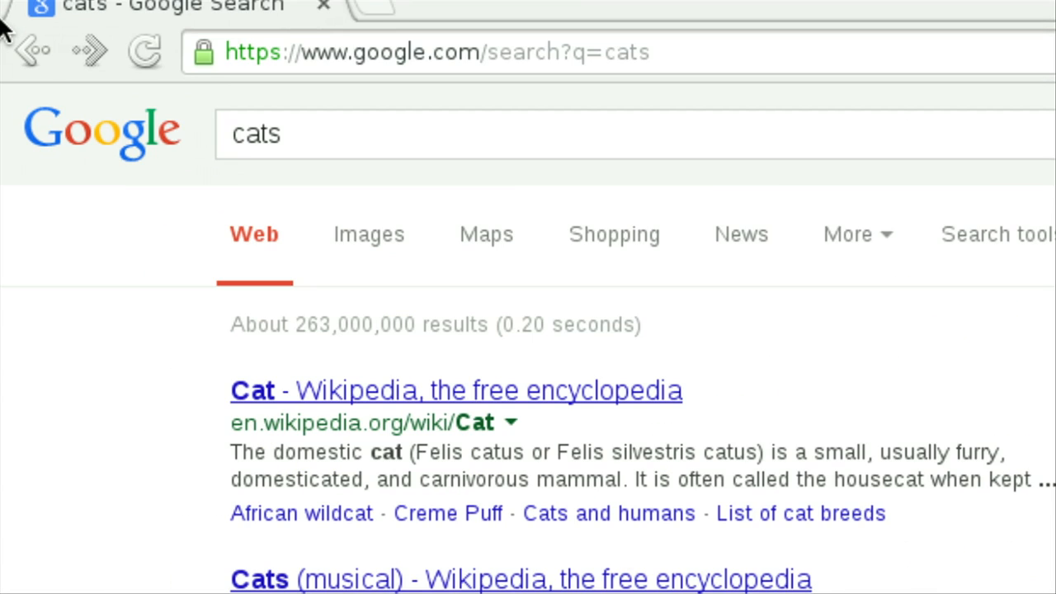